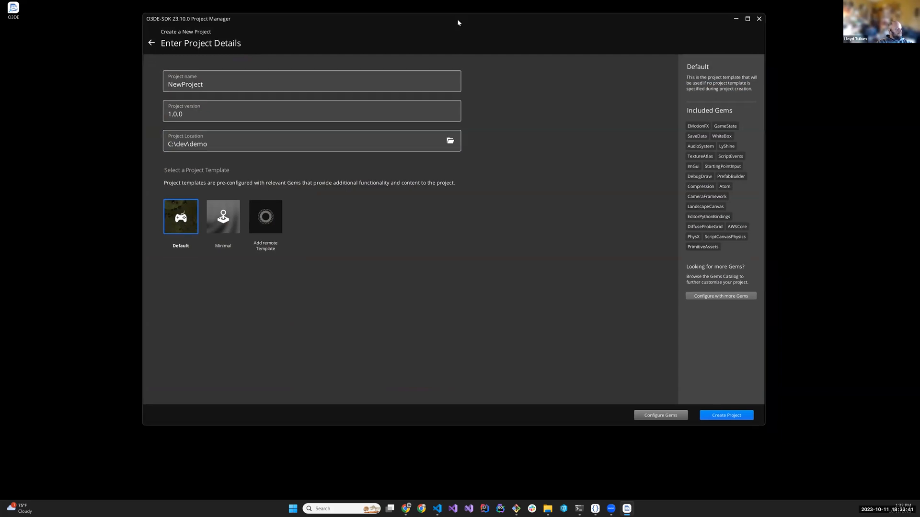
{"action": "mouse_move", "coordinate": [645, 423]}
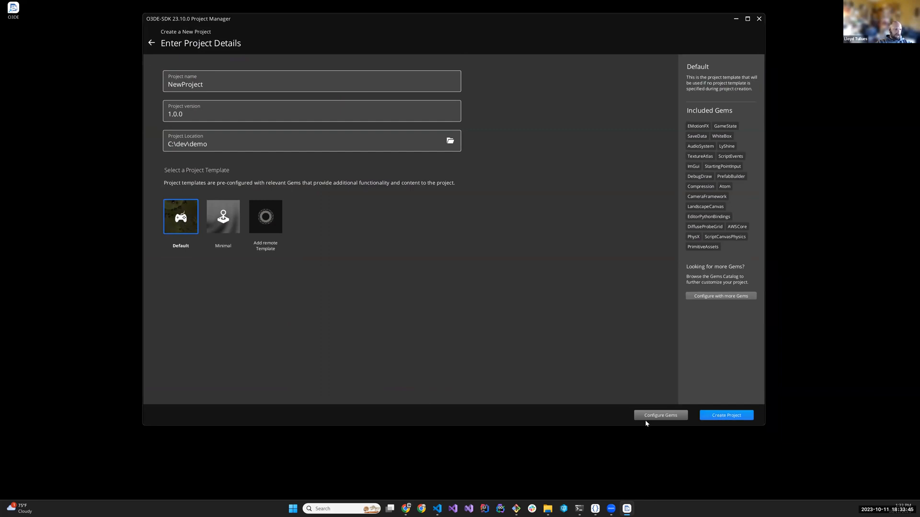
Review the gems for the new Default-template project in C:\dev\demo
{"action": "left_click", "coordinate": [726, 416]}
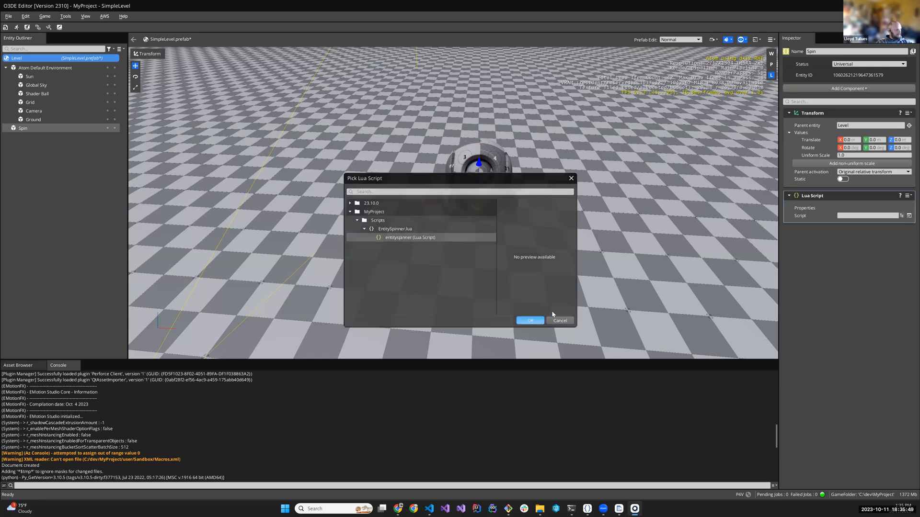
Confirm EntitySpinner.lua as the Spin entity's Lua Script
{"action": "left_click", "coordinate": [529, 321]}
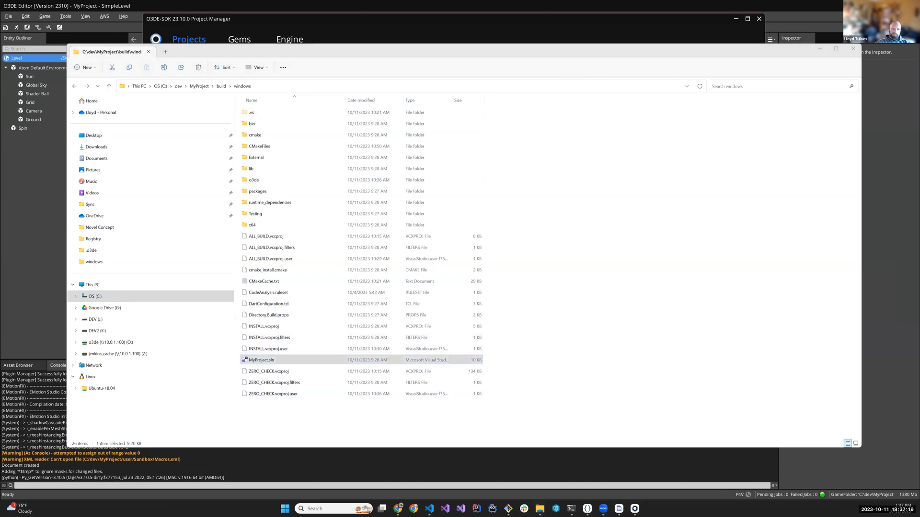
Open MyProject.sln from C:\dev\MyProject\build\windows
{"action": "double_click", "coordinate": [261, 359]}
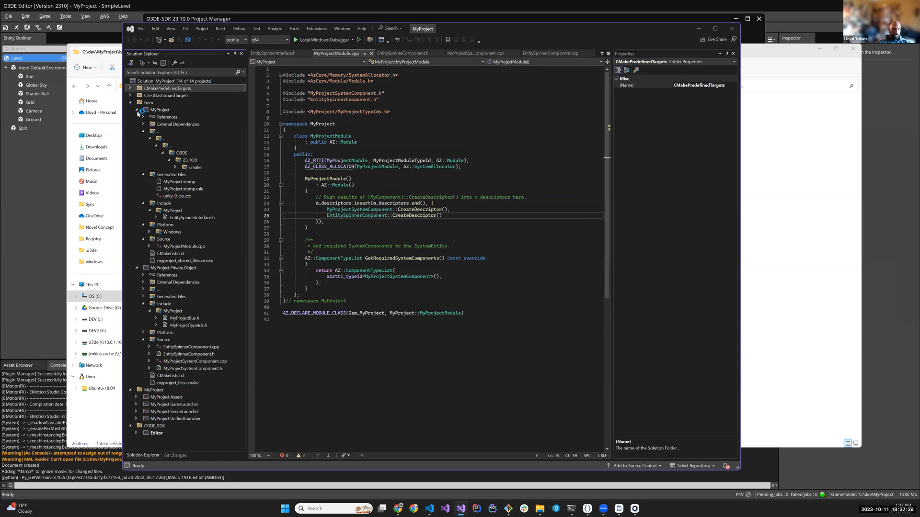
Collapse the MyProject folders in Solution Explorer and scroll toward EntitySpinnerComponent.cpp
{"action": "left_click", "coordinate": [139, 110]}
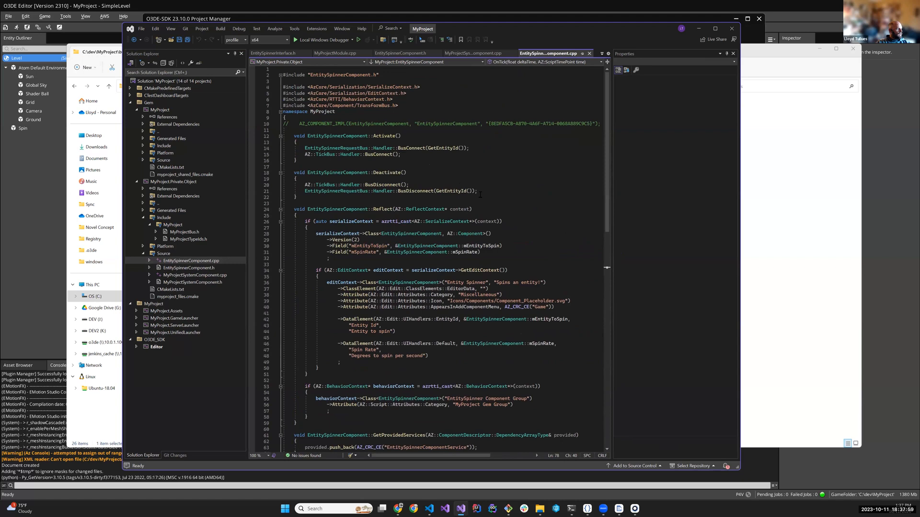
{"action": "scroll", "scroll_direction": "down", "scroll_amount": 3}
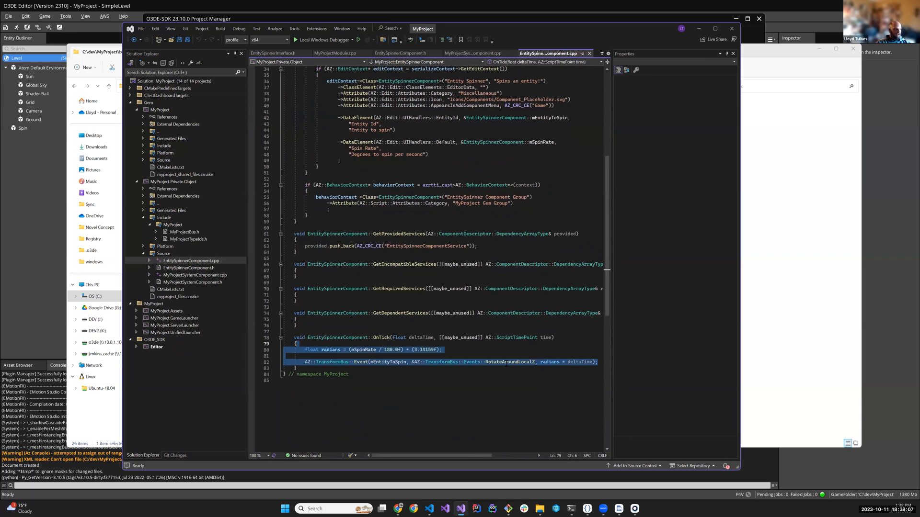
Move to the OnTick rotation code in EntitySpinnerComponent.cpp
{"action": "left_click", "coordinate": [402, 53]}
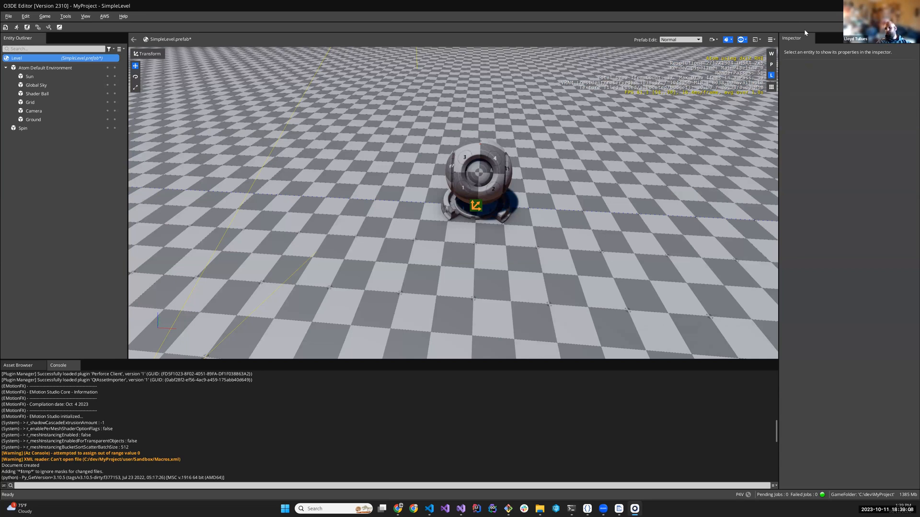
Select the Spin entity in the Entity Outliner
{"action": "left_click", "coordinate": [23, 127]}
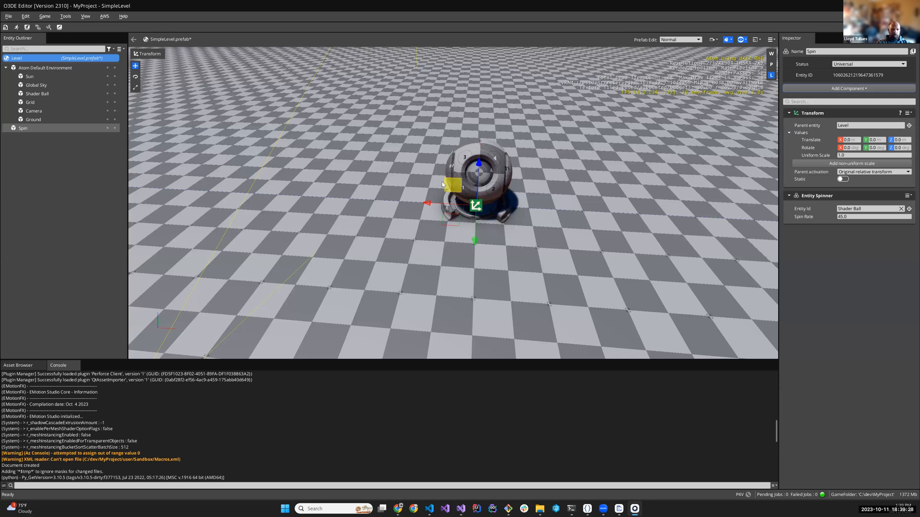